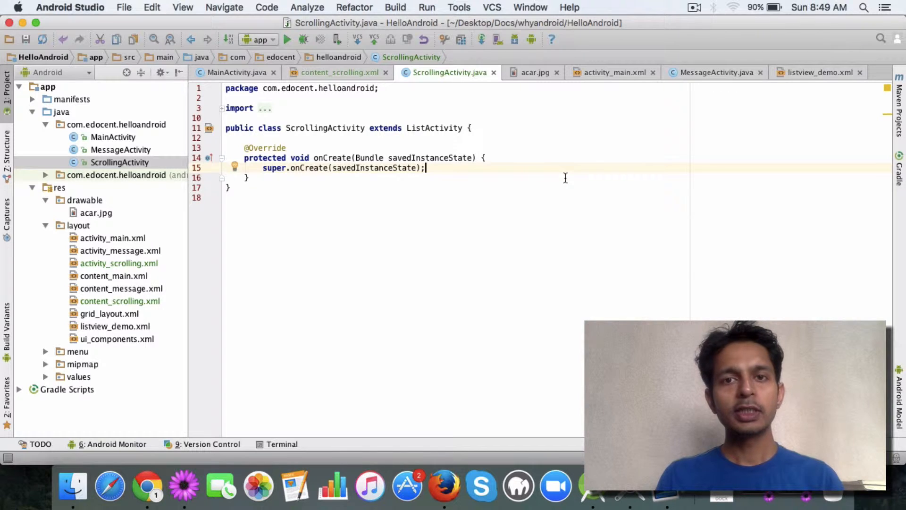
pyautogui.moveTo(499, 149)
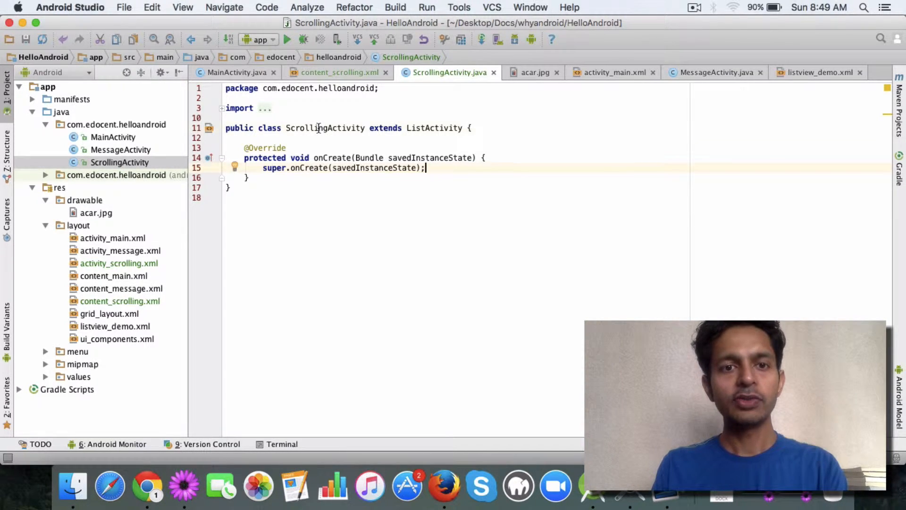
pyautogui.doubleClick(324, 128)
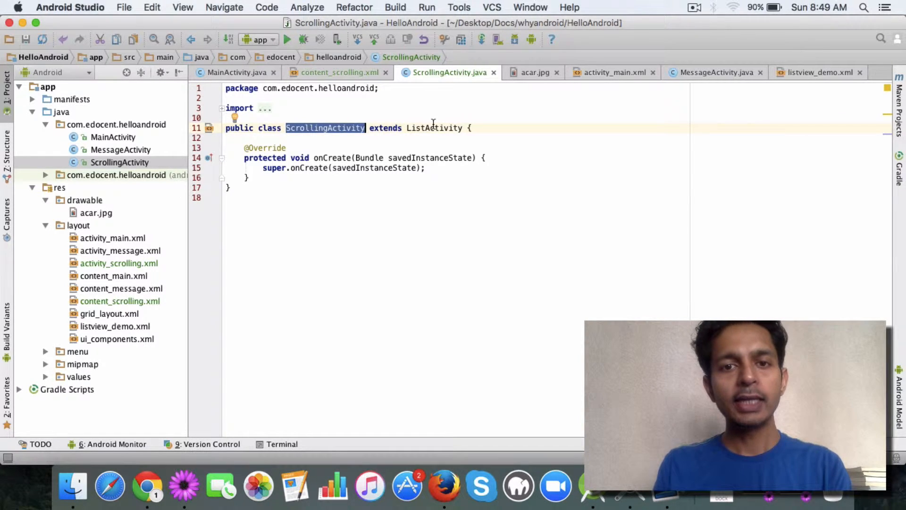
pyautogui.doubleClick(433, 128)
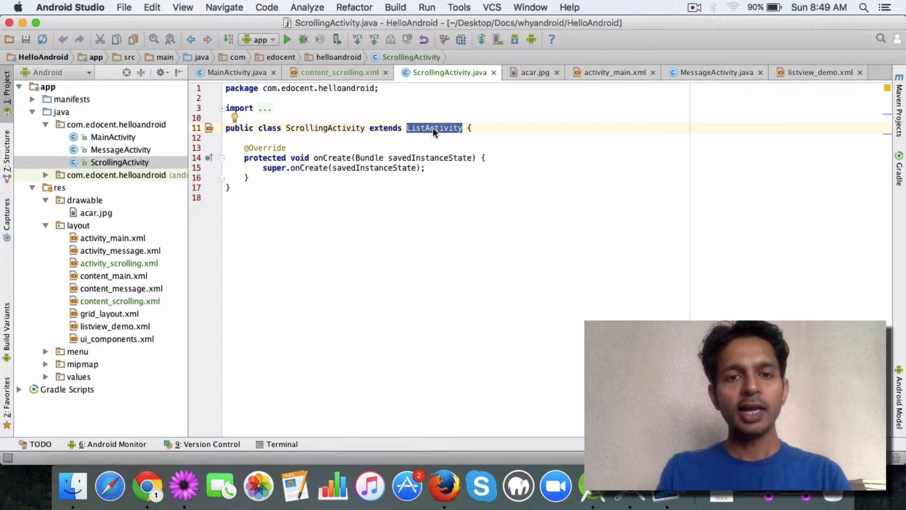
pyautogui.click(442, 167)
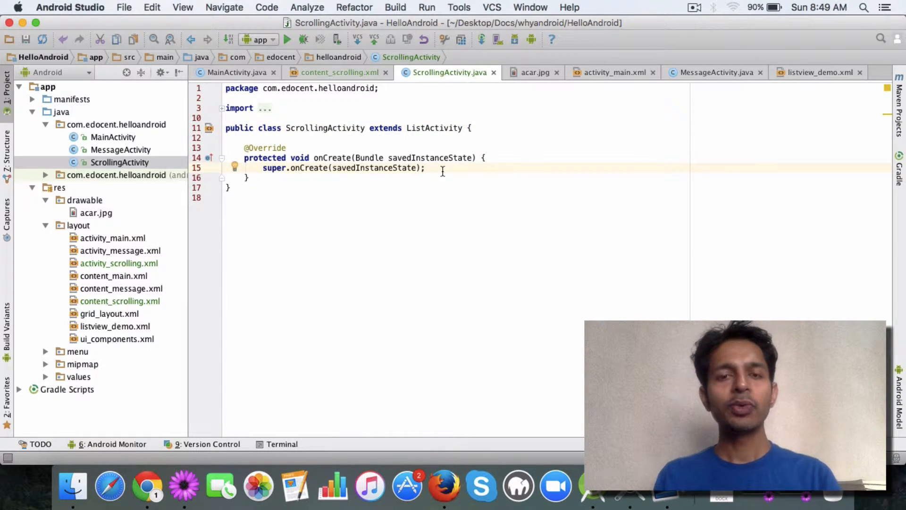